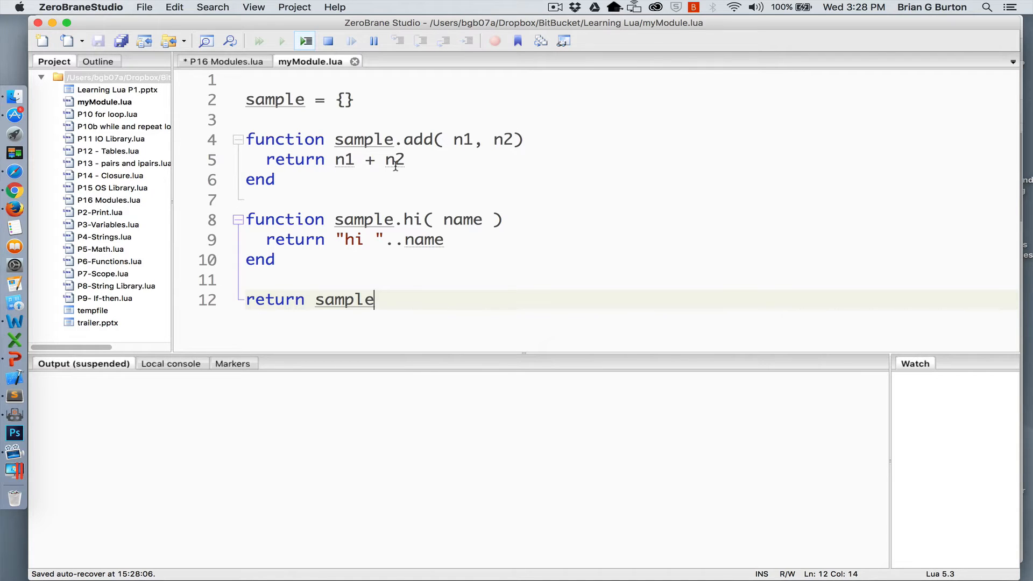
mouse_move(307, 251)
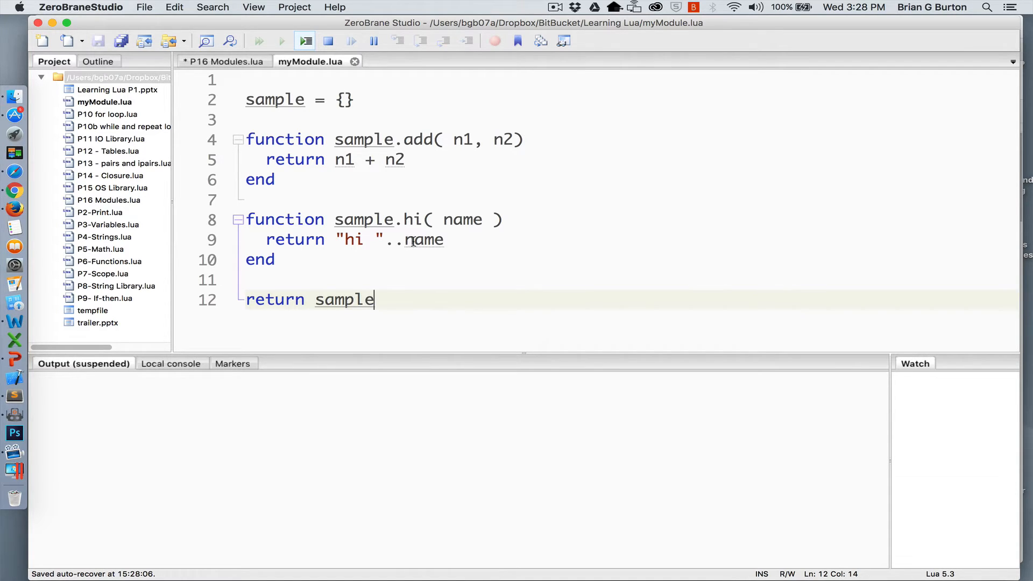
mouse_move(325, 273)
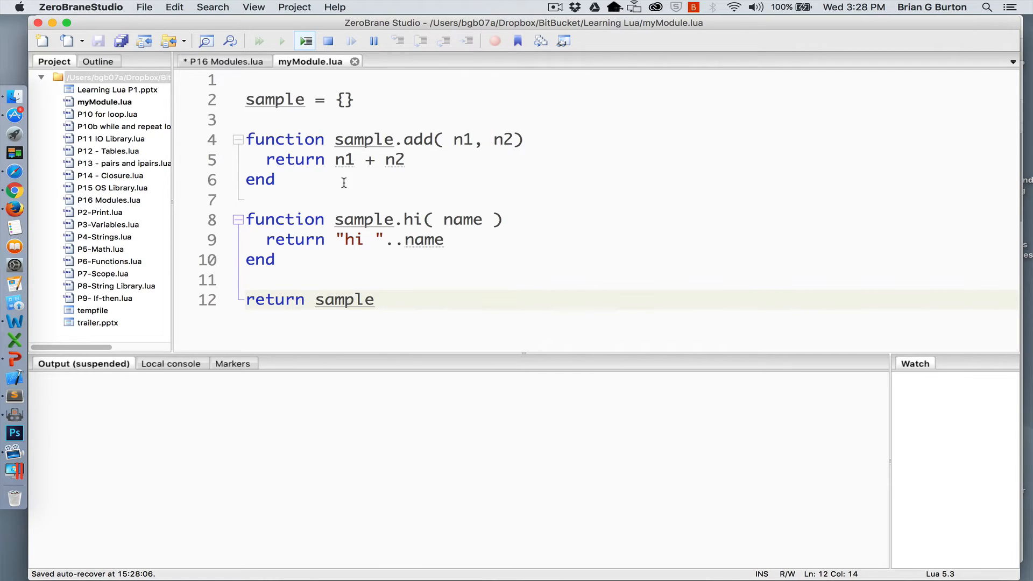
Activate the myMod.hi and myMod.add prints in P16 Modules.lua and run to output 'hi A' and 6.
left_click(222, 61)
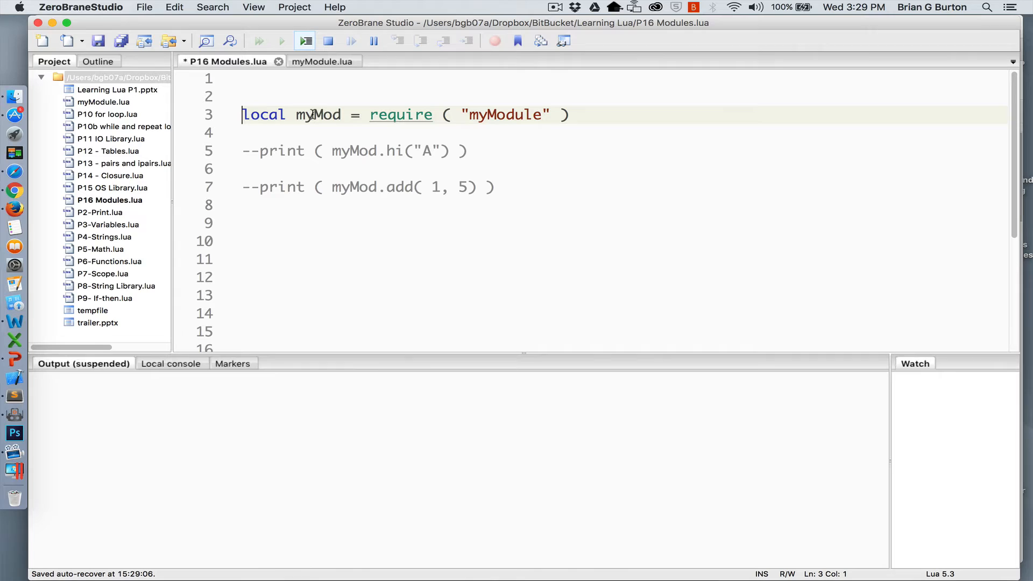
mouse_move(309, 117)
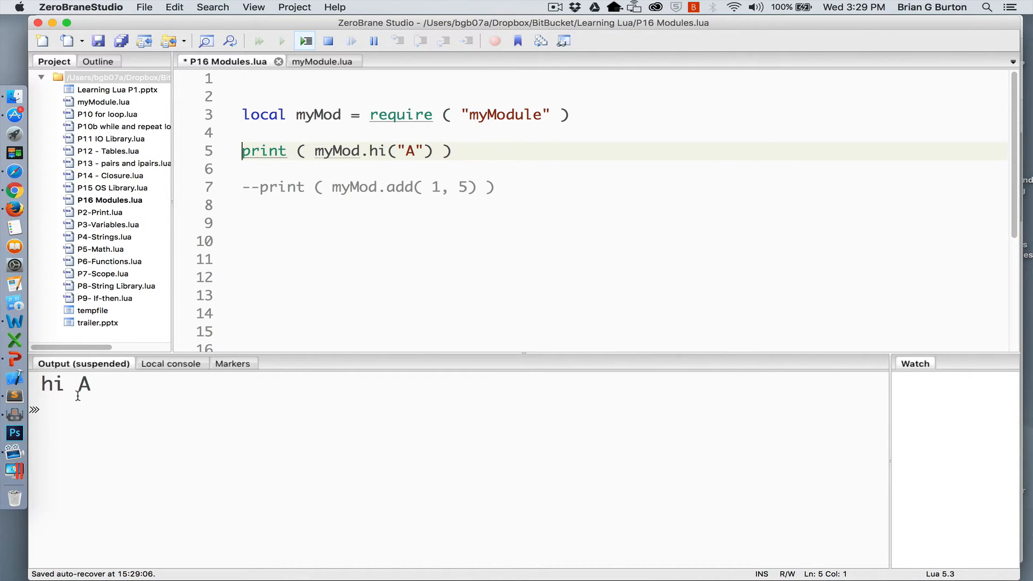
left_click(318, 61)
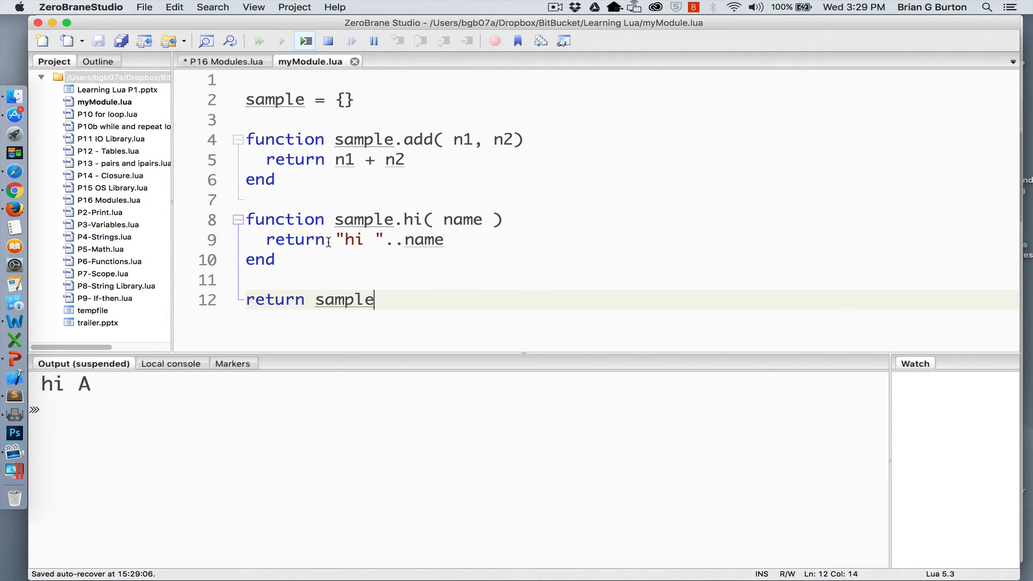
mouse_move(402, 245)
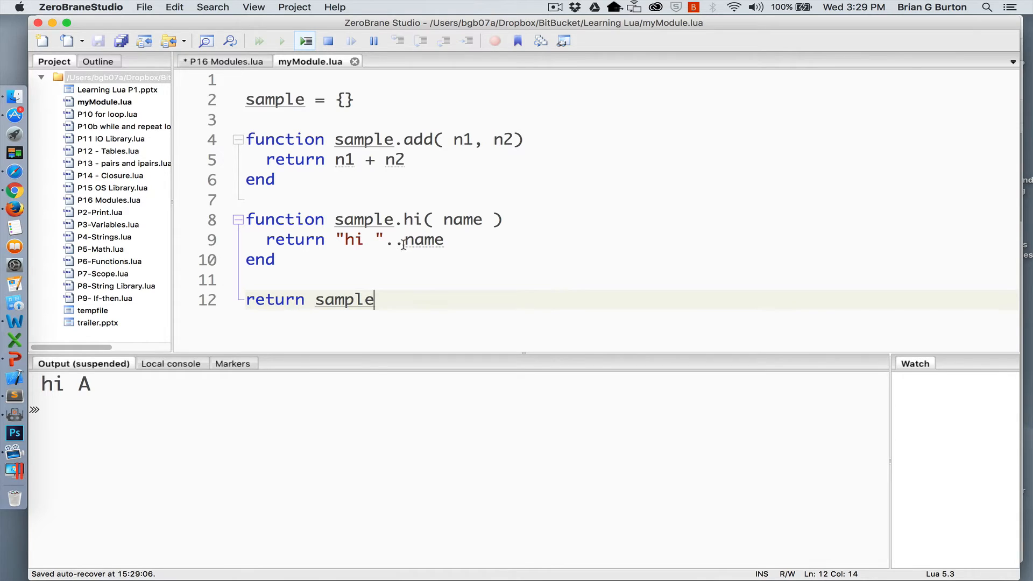
mouse_move(448, 218)
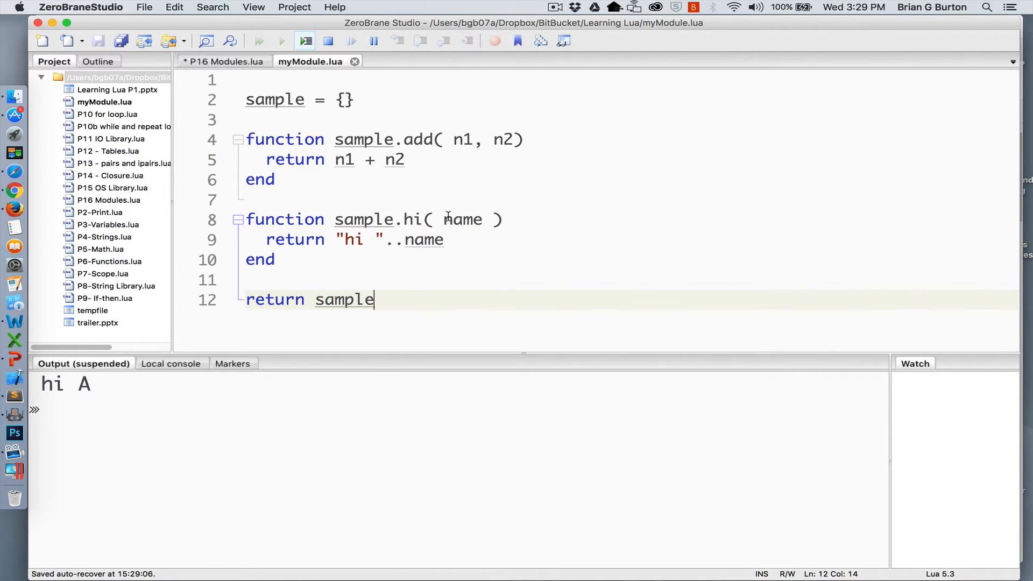
mouse_move(102, 388)
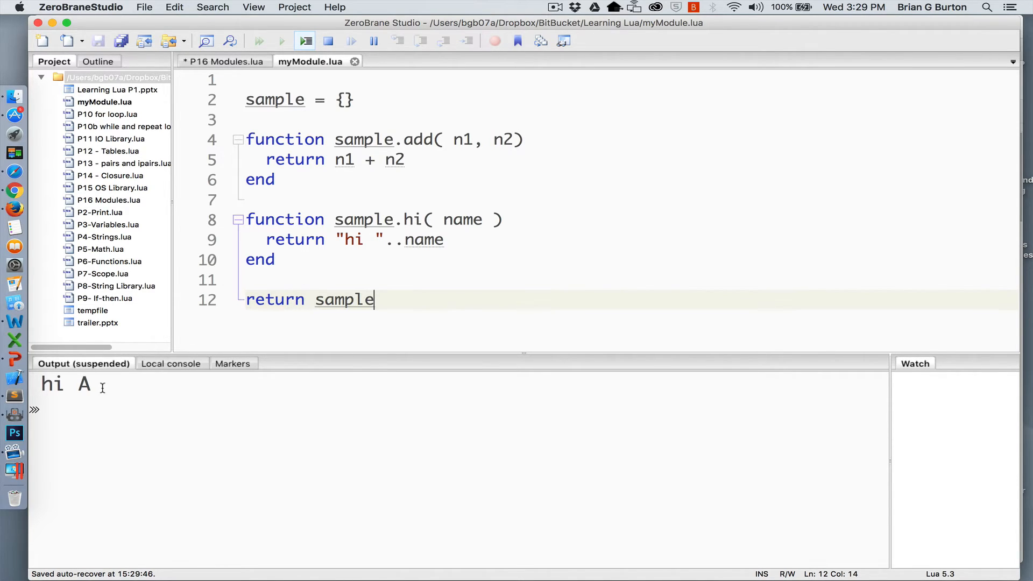
left_click(224, 62)
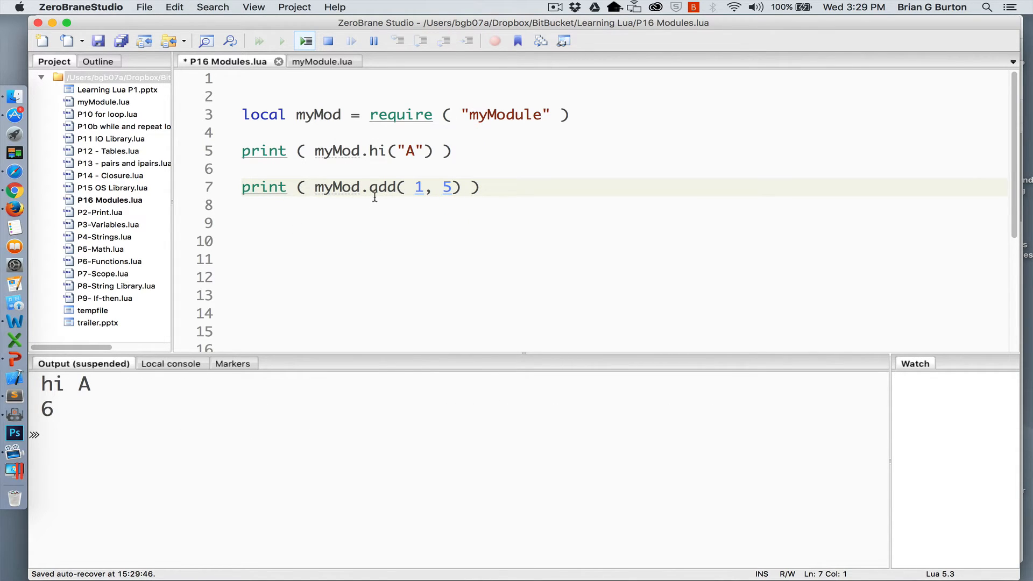
type("add")
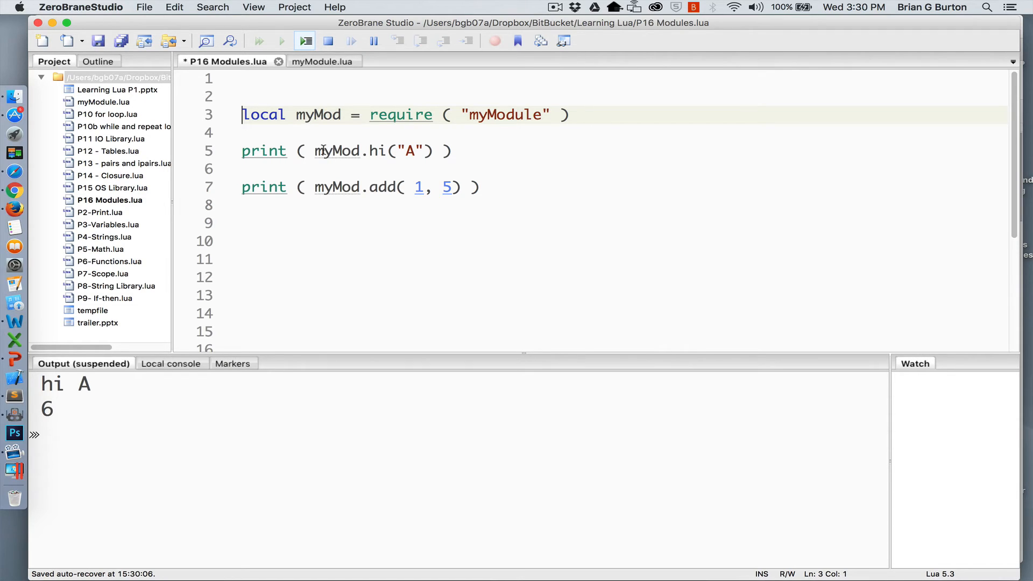
Review myModule.lua's hi and add definitions alongside the P16 Modules.lua require line.
left_click(316, 150)
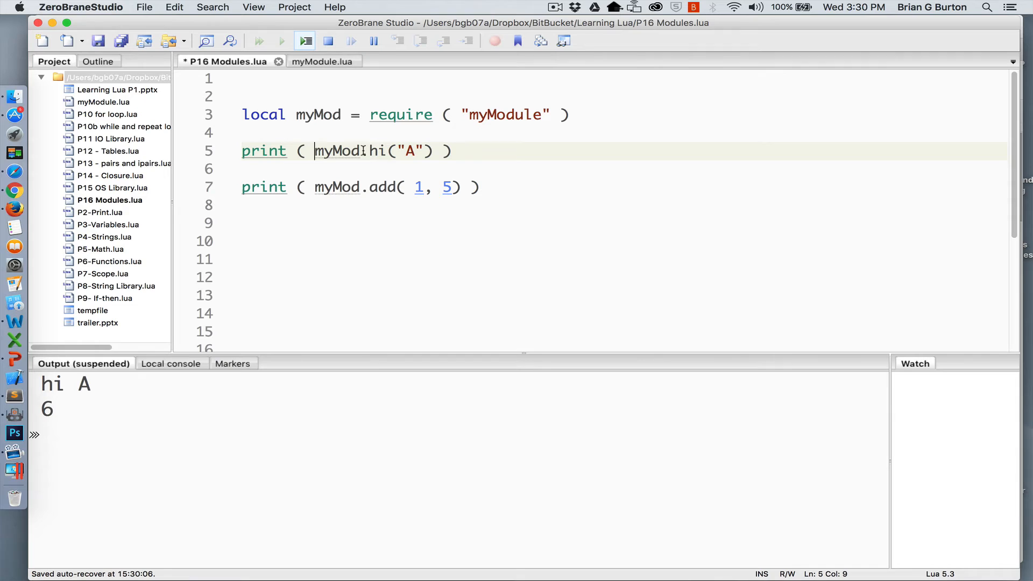
left_click(310, 61)
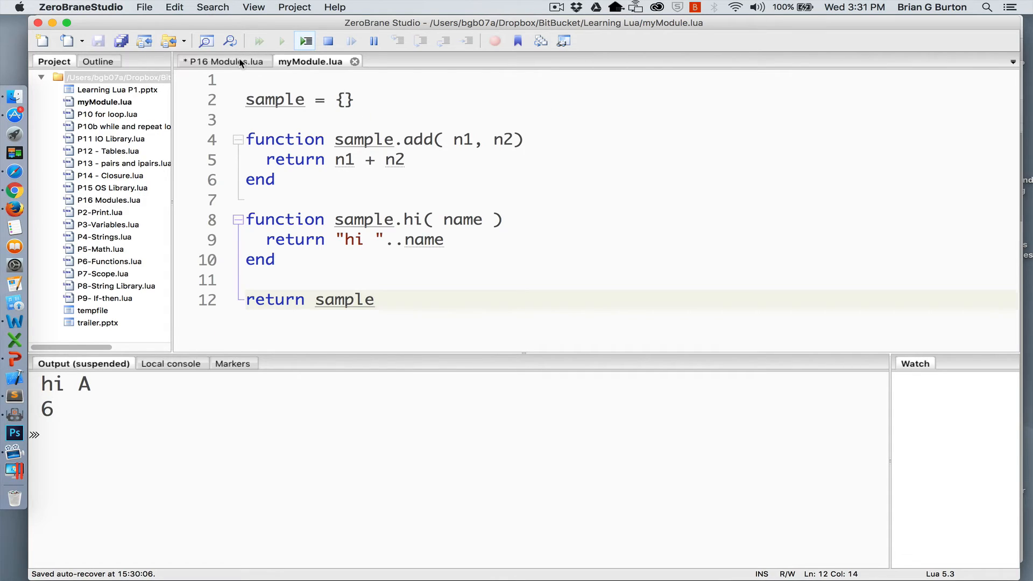
left_click(224, 62)
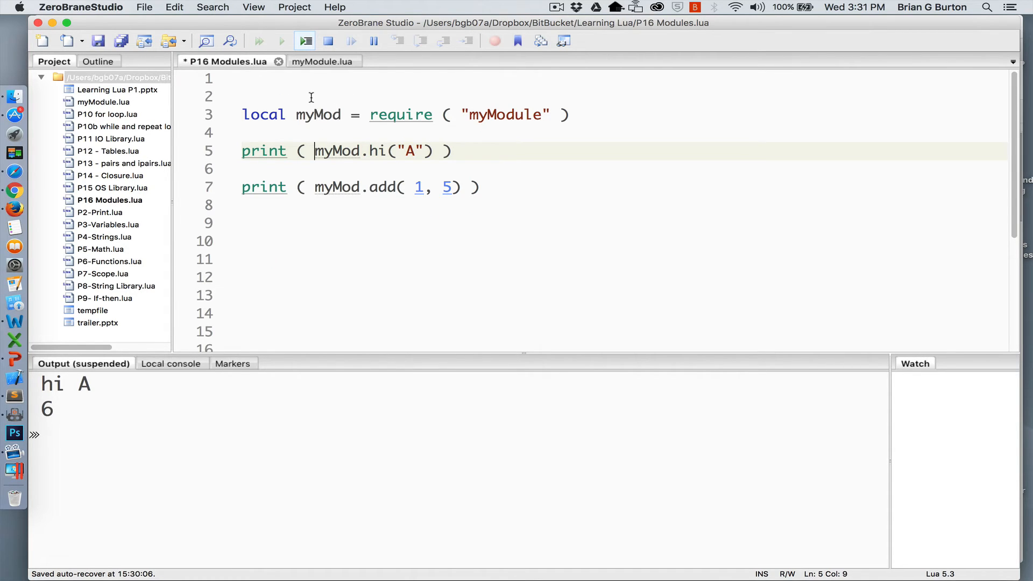
left_click(310, 61)
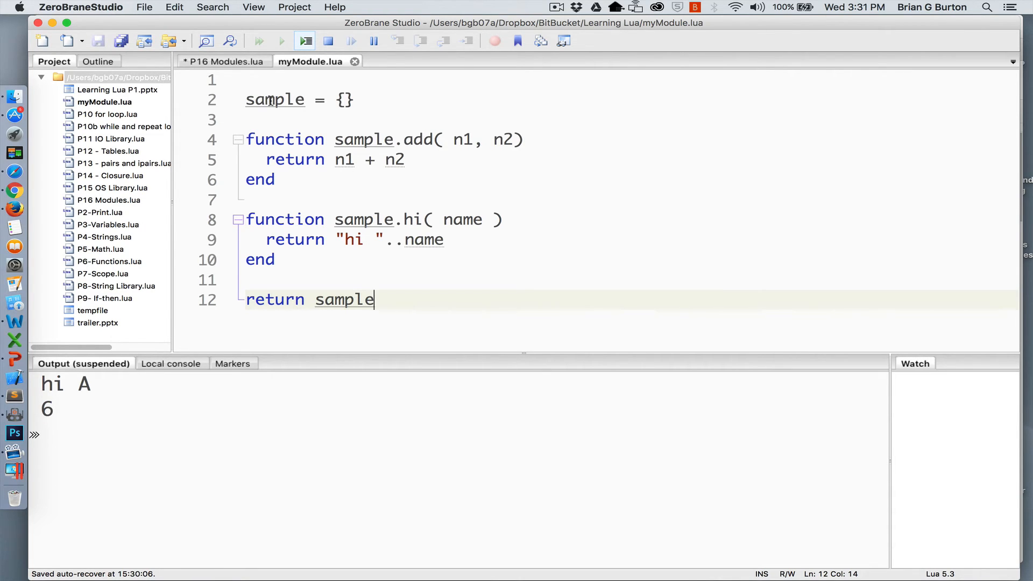
Comment out the myMod lines, require myModule as sample, and run to output 'hi B' and 25.
left_click(224, 61)
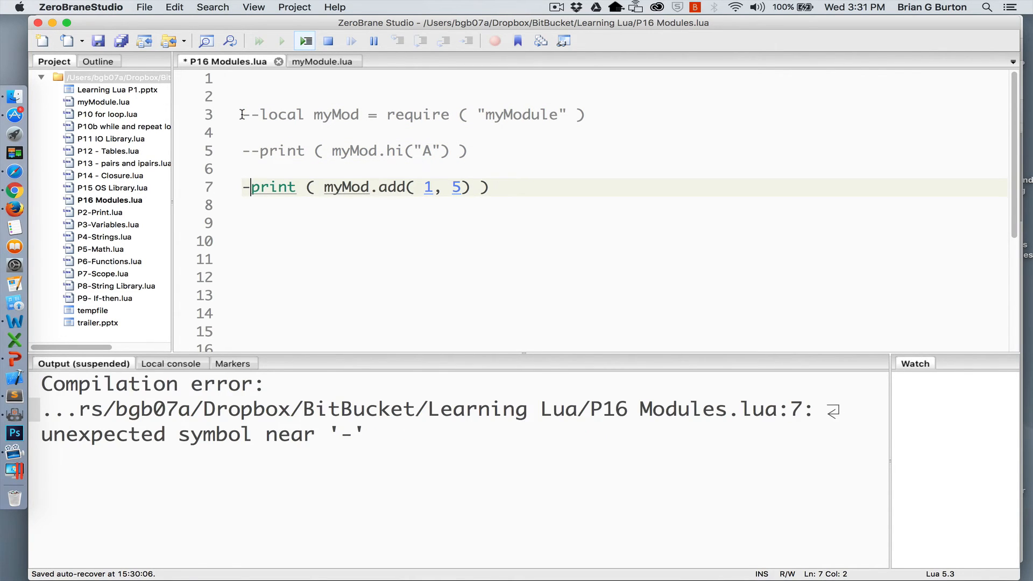
type("-")
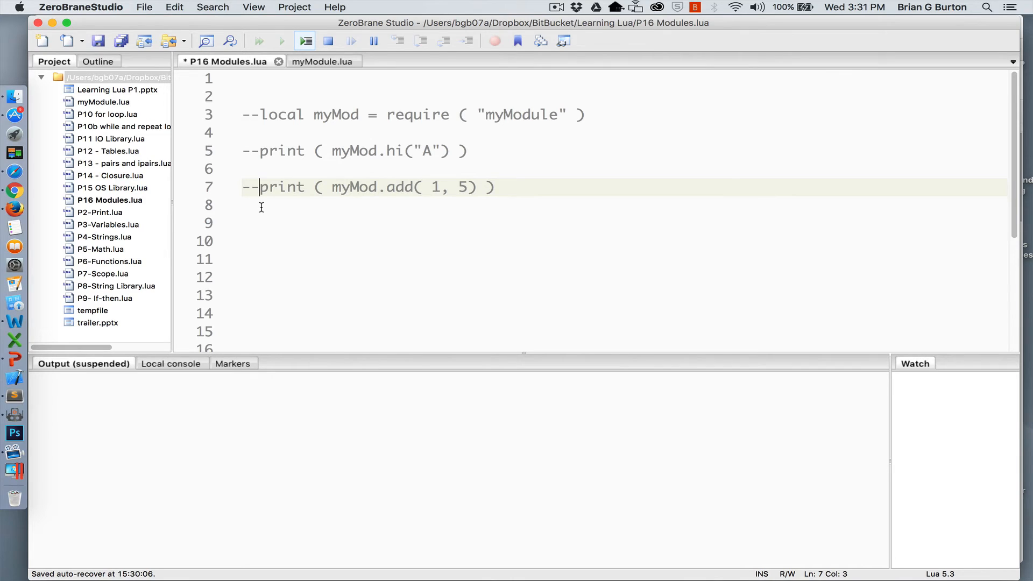
scroll("down", 3)
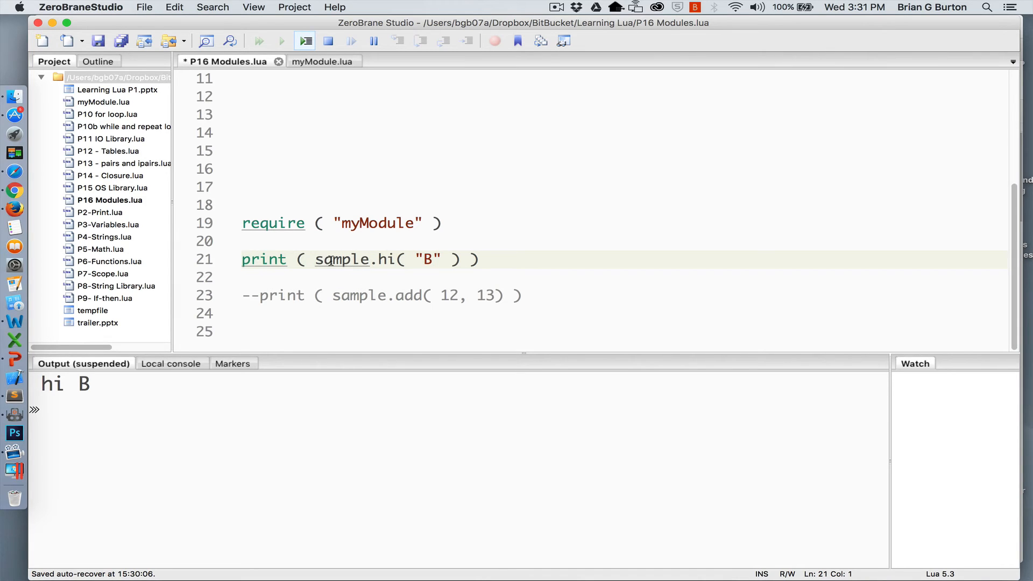
left_click(316, 60)
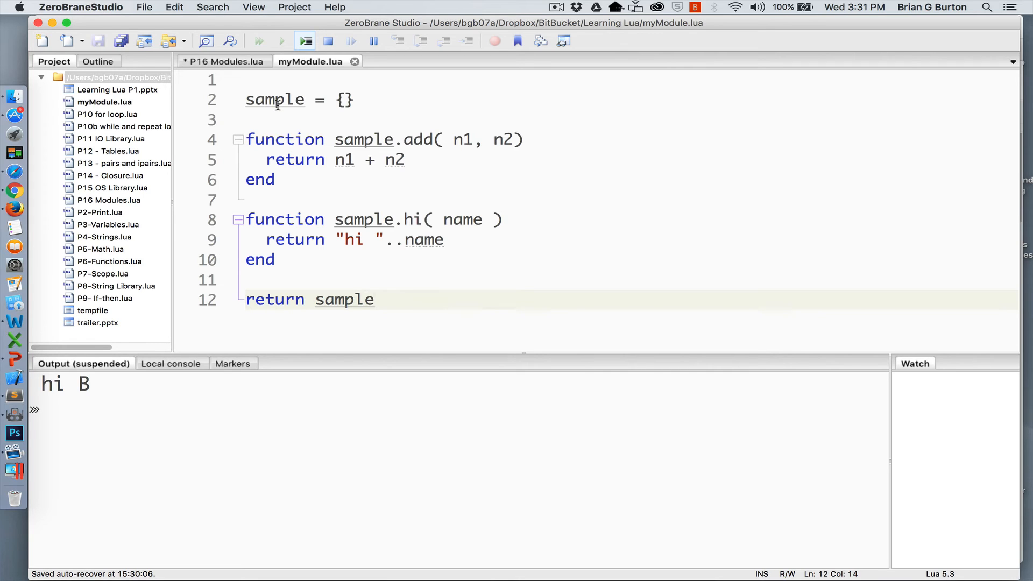
left_click(224, 61)
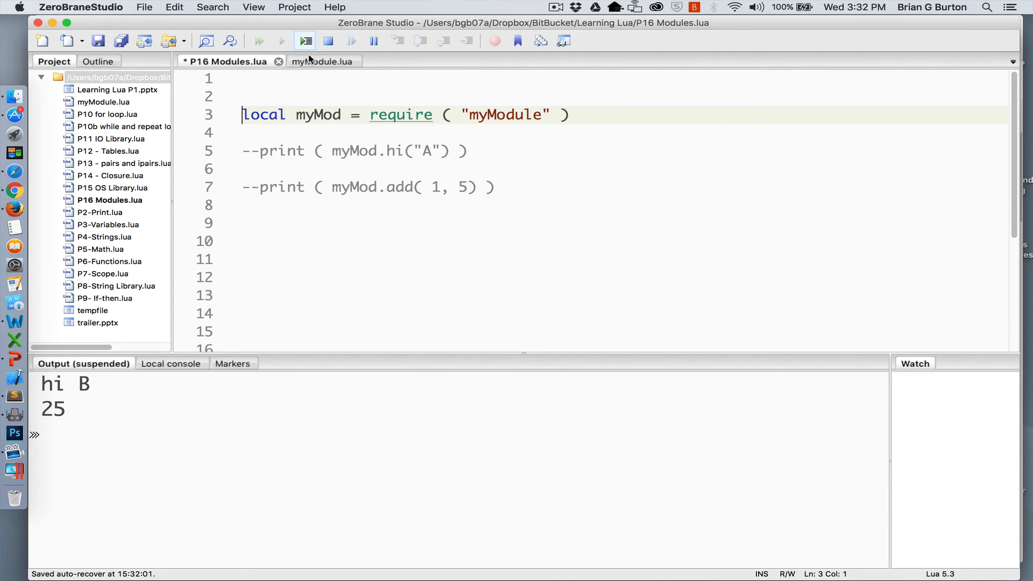
left_click(322, 61)
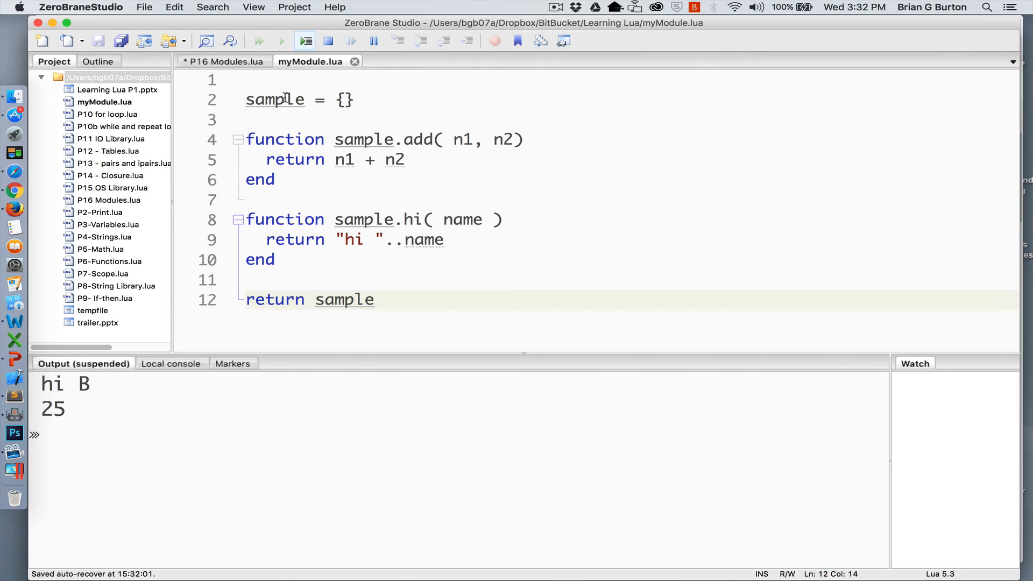
left_click(224, 61)
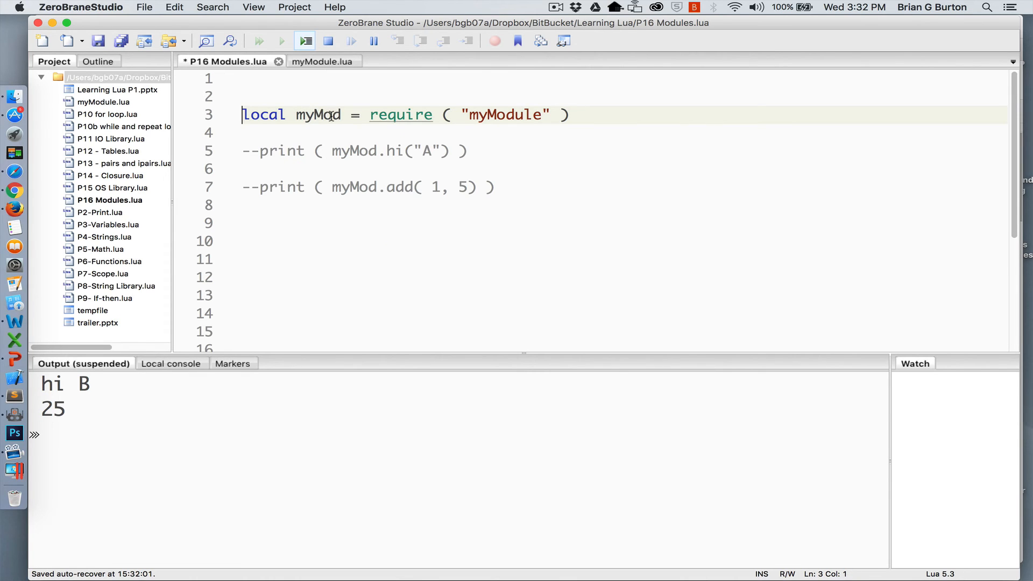